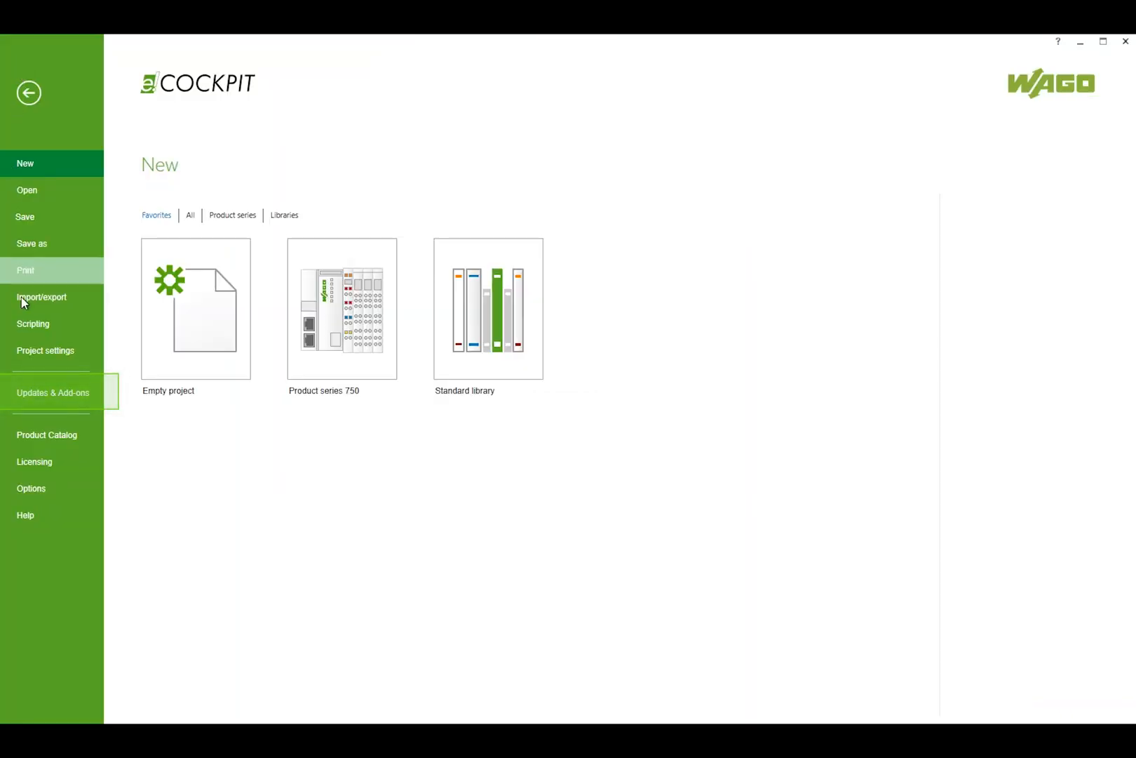
# Show Updates & Add-ons and mark the Sample Projects for e!COCKPIT package for installation
pyautogui.click(51, 393)
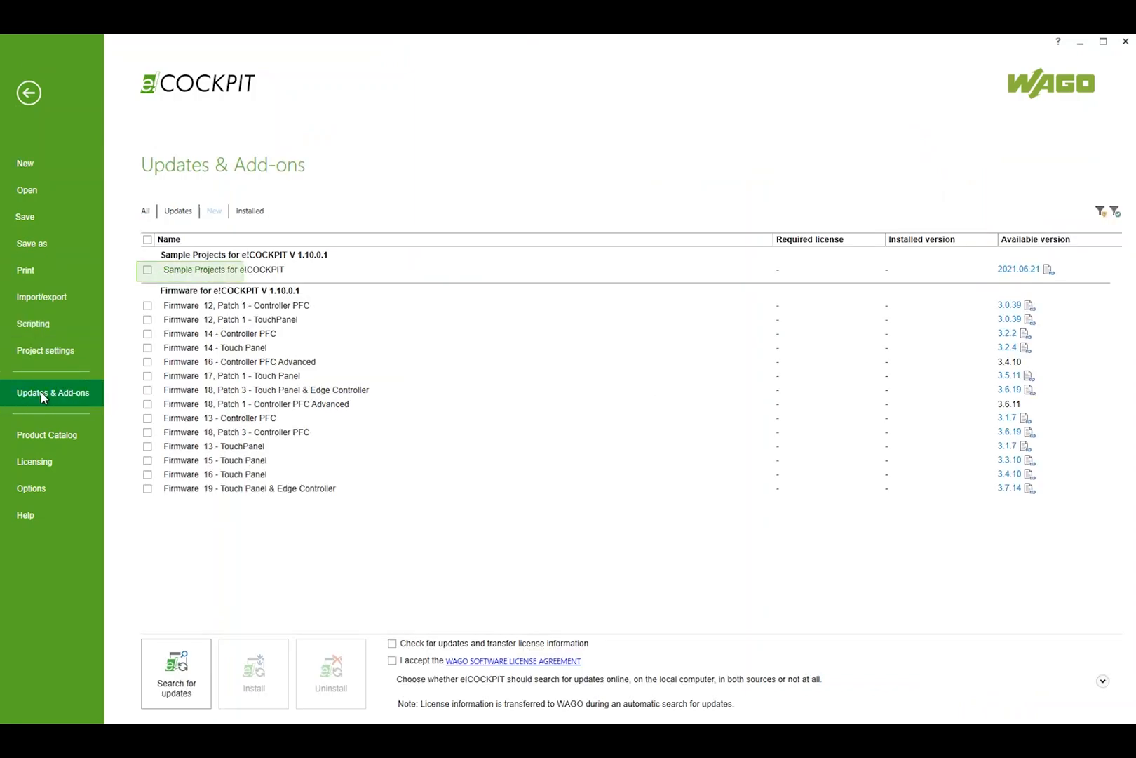
pyautogui.click(147, 274)
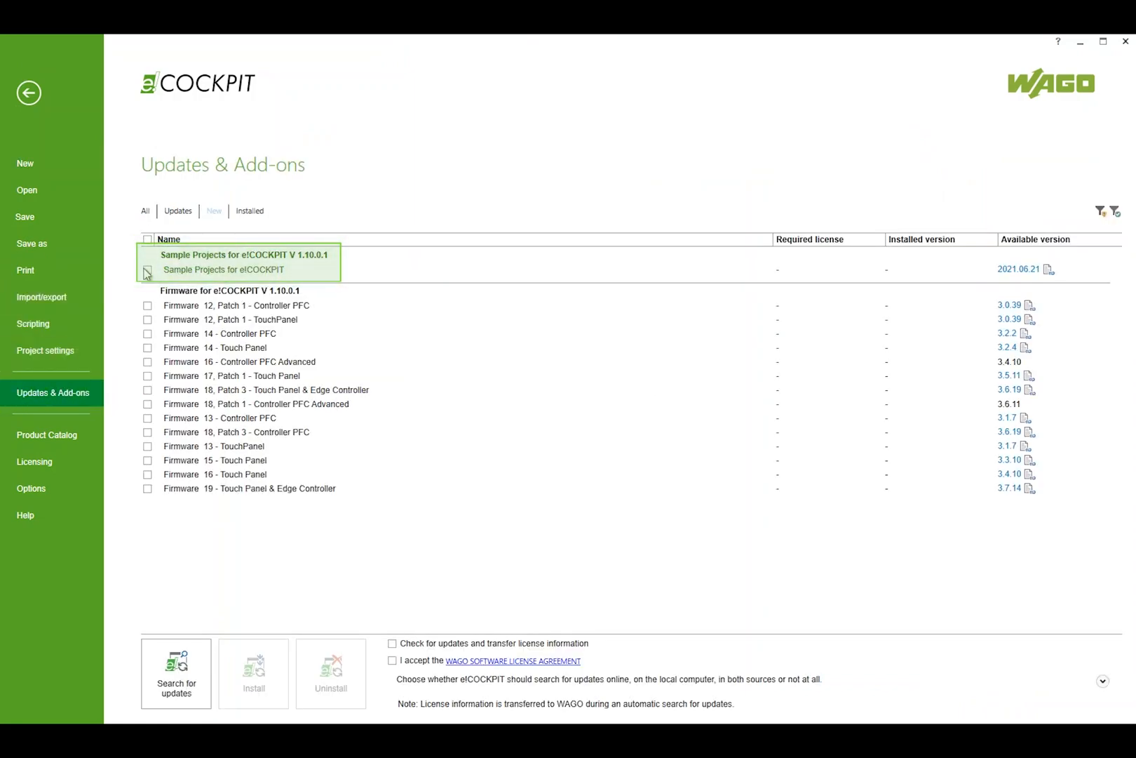
pyautogui.click(147, 270)
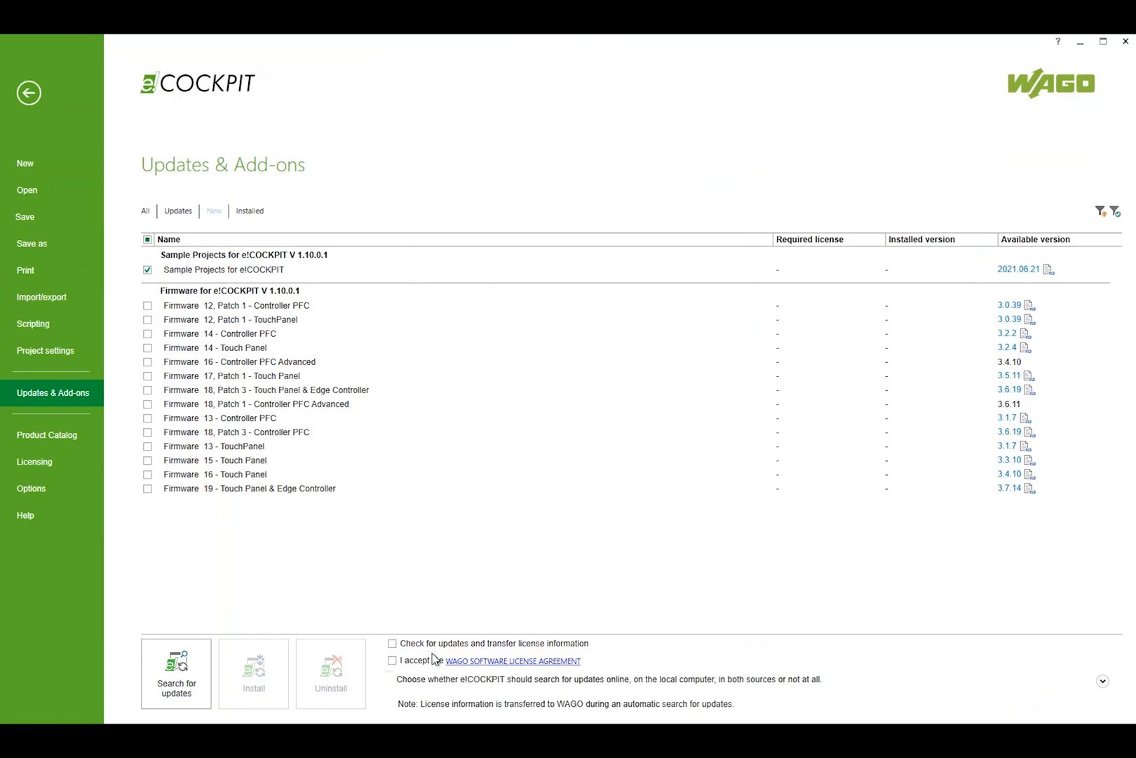
# Accept the WAGO license agreement, install the sample projects add-on and return to the New page
pyautogui.click(391, 643)
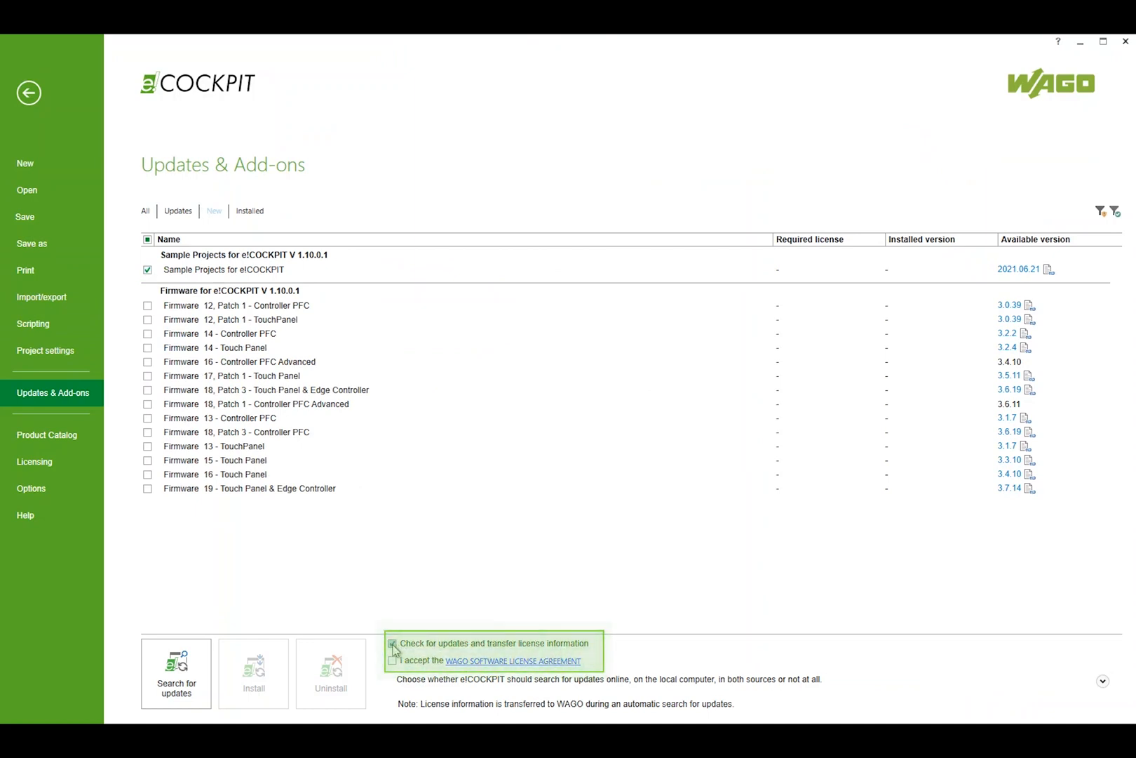
pyautogui.click(391, 642)
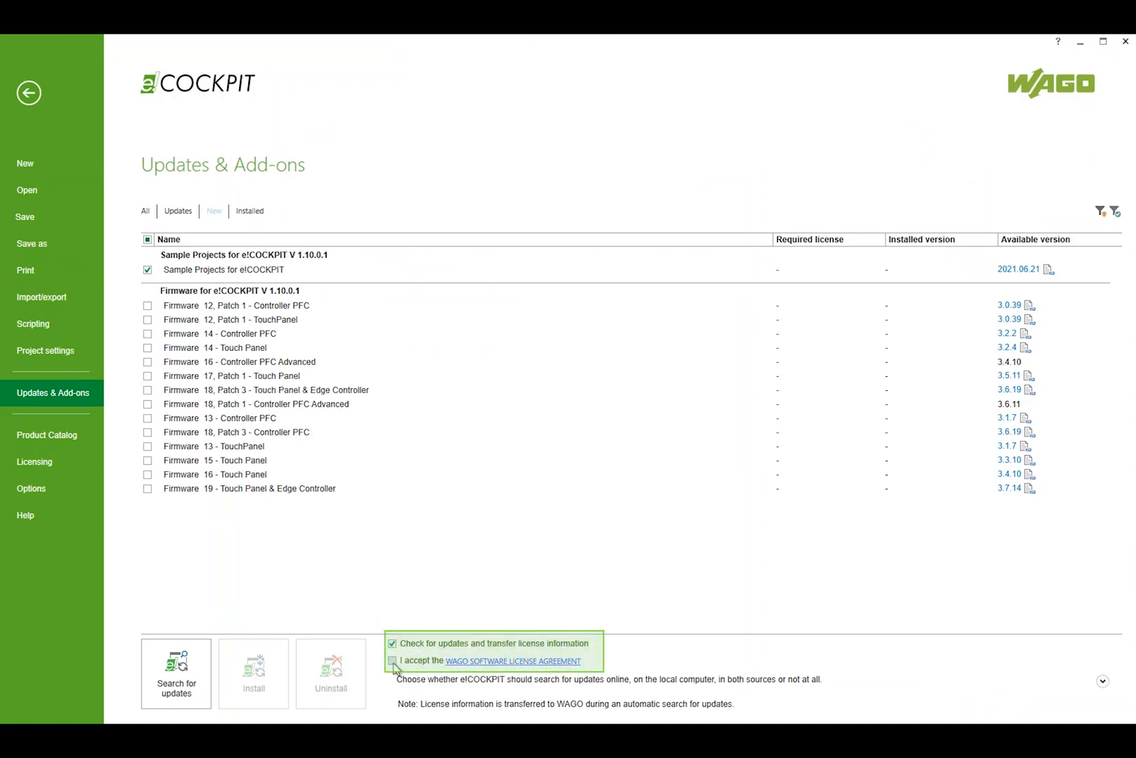
pyautogui.click(392, 661)
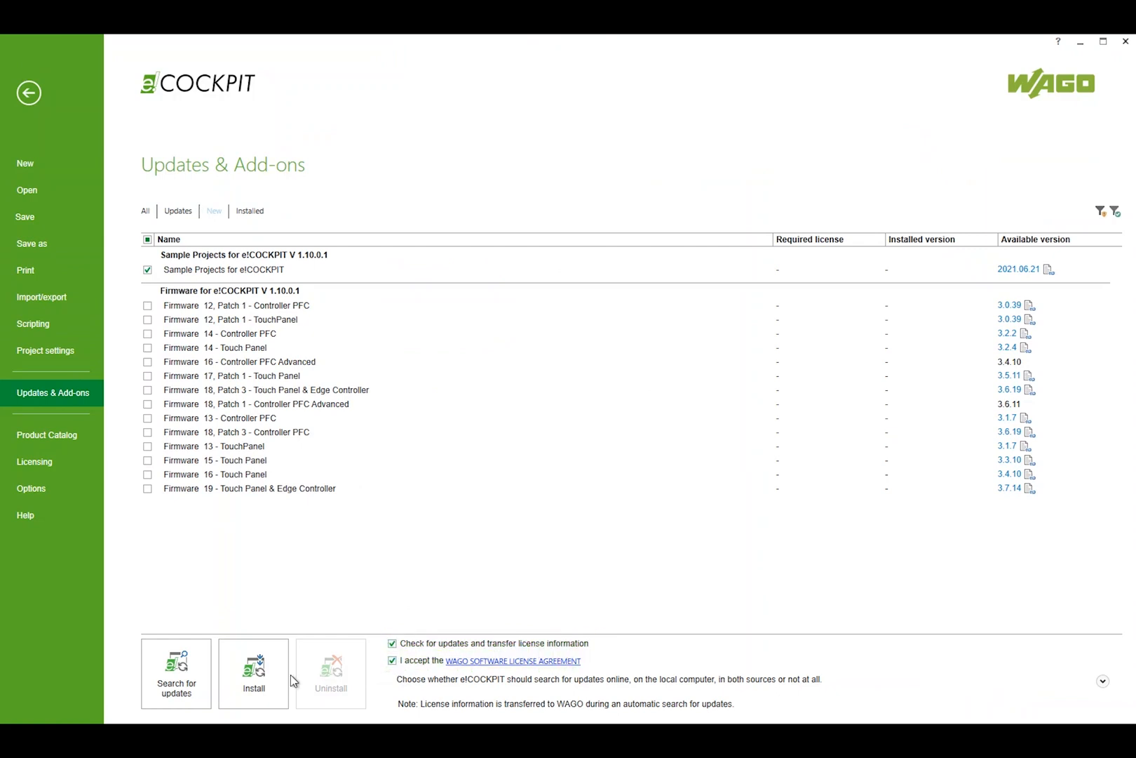
pyautogui.moveTo(252, 672)
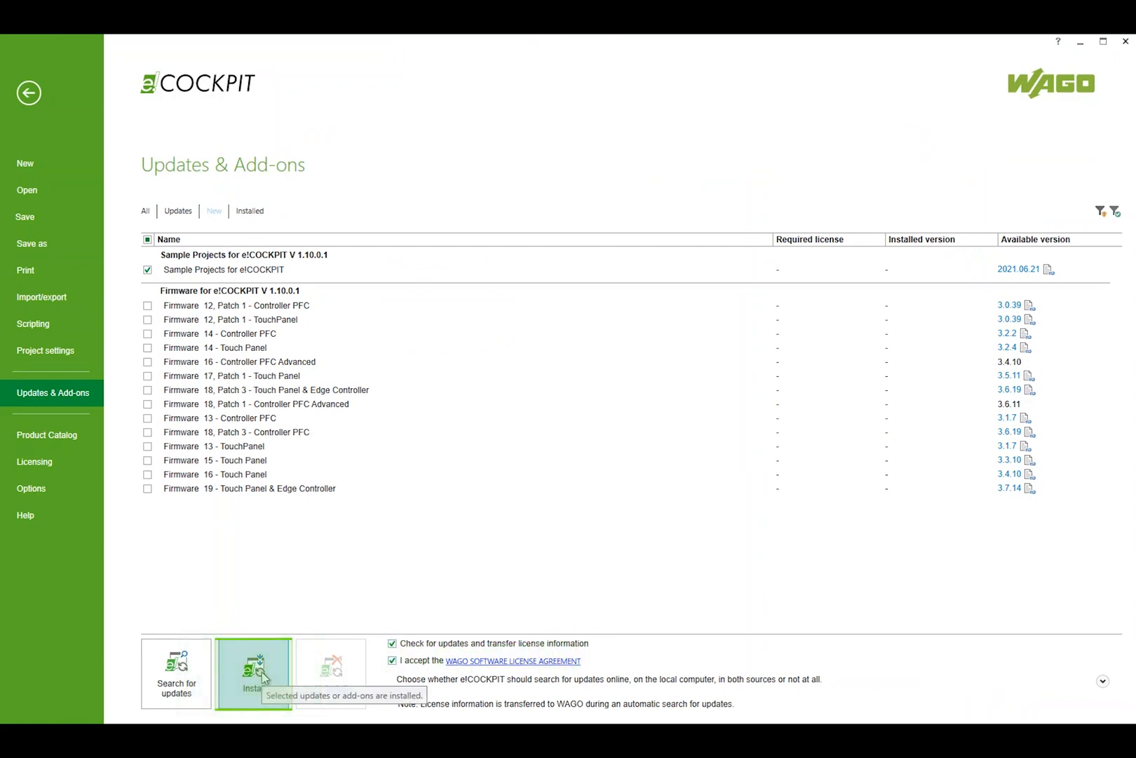
pyautogui.click(253, 672)
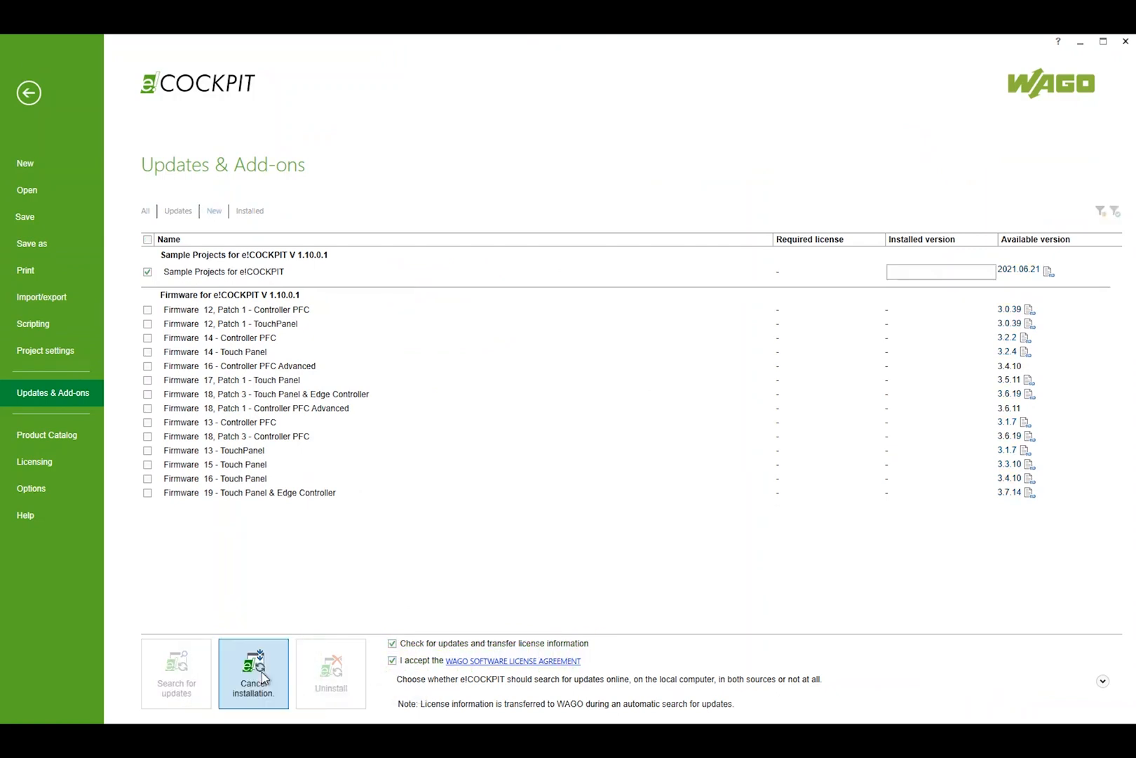
pyautogui.click(25, 162)
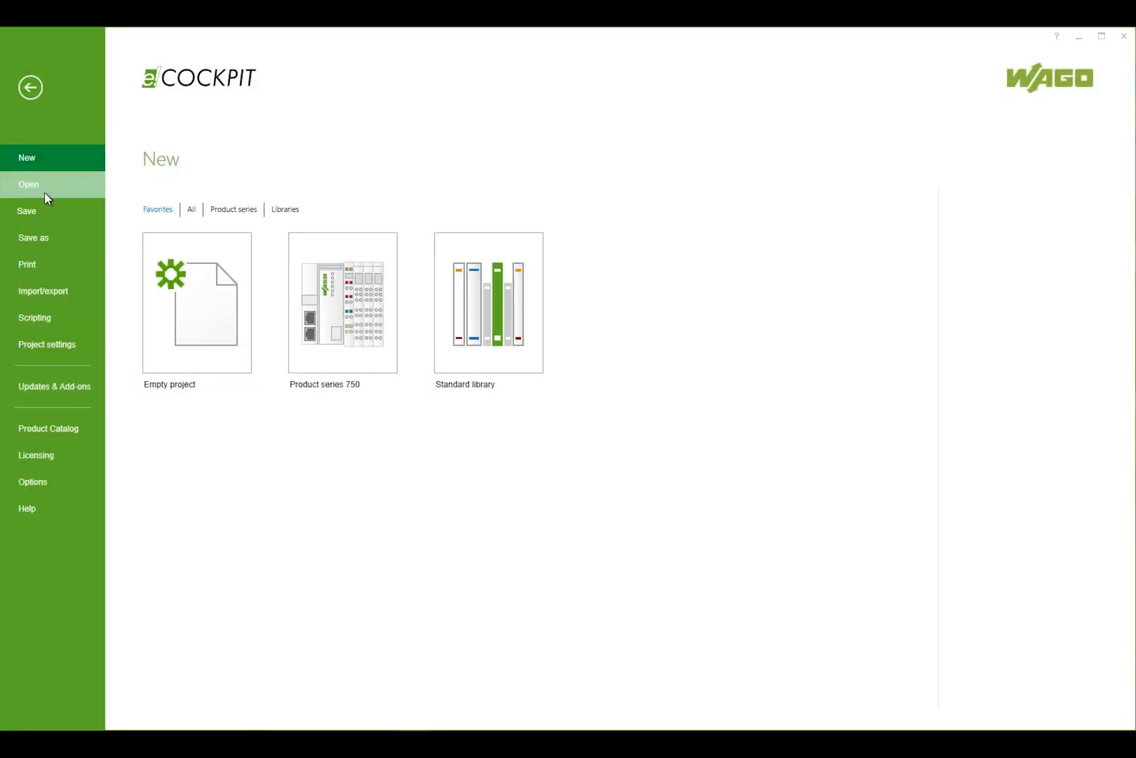
# From Open > Sample applications, enter the Sample Projects for e!COCKPIT folder
pyautogui.click(30, 184)
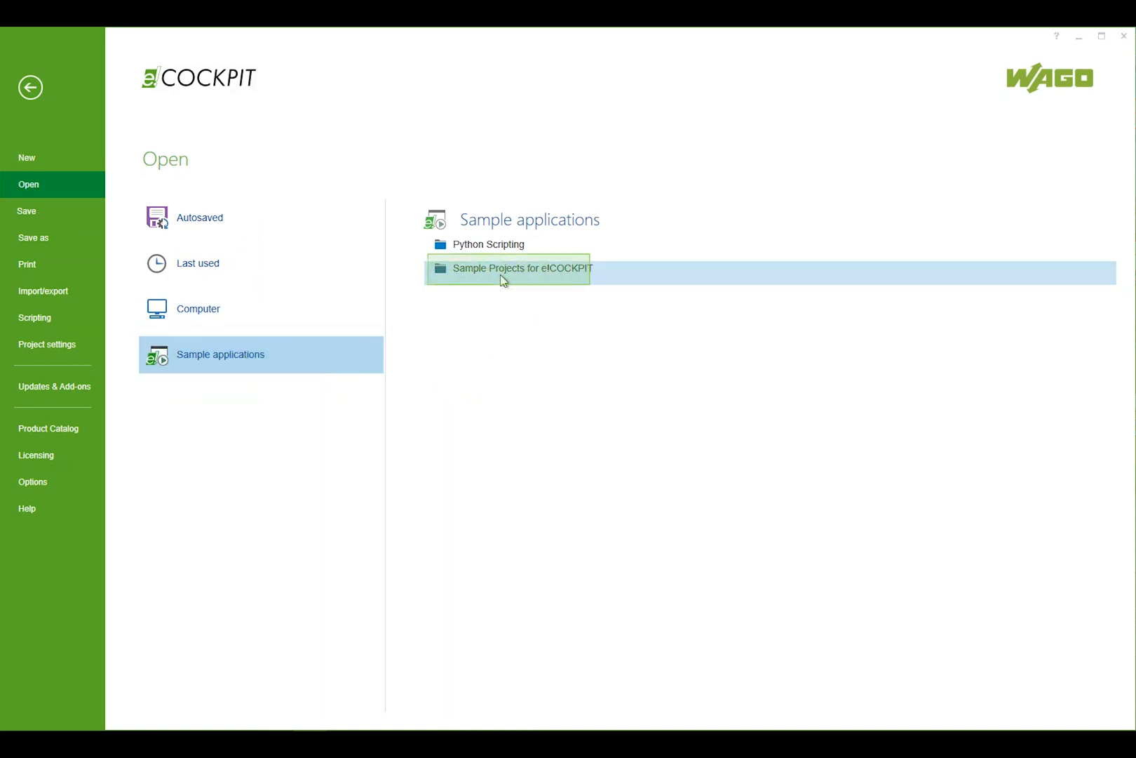
pyautogui.doubleClick(510, 268)
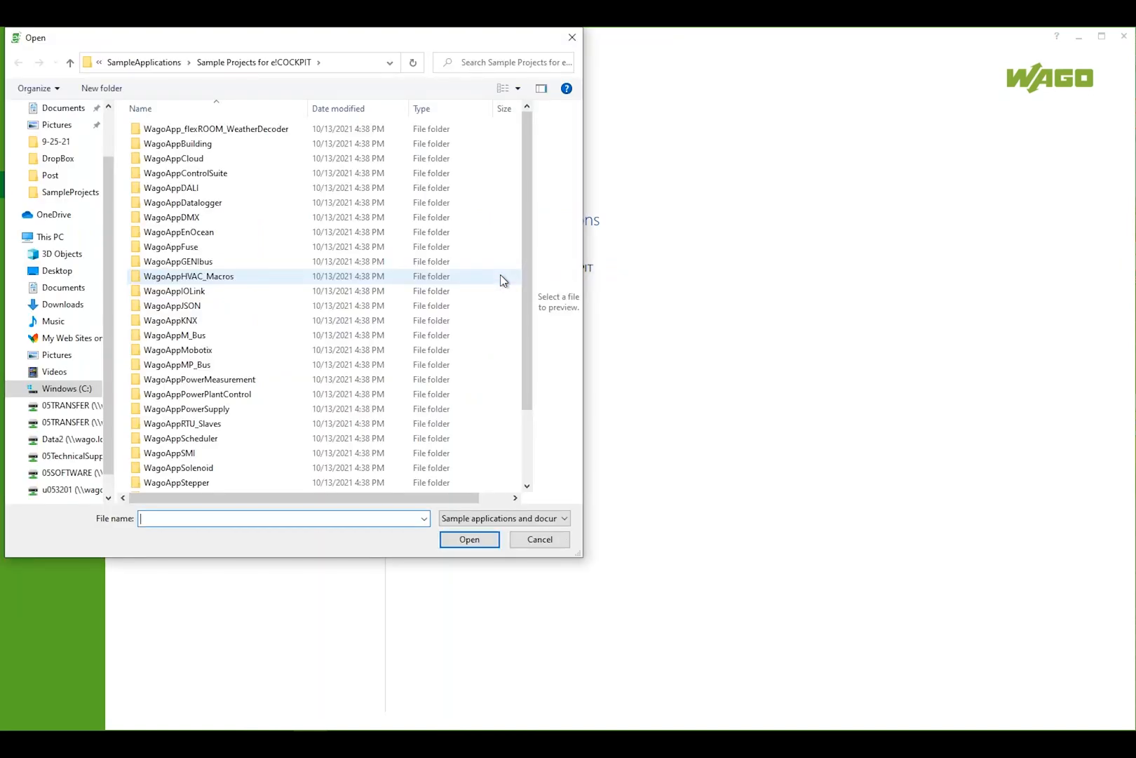
pyautogui.moveTo(527, 252)
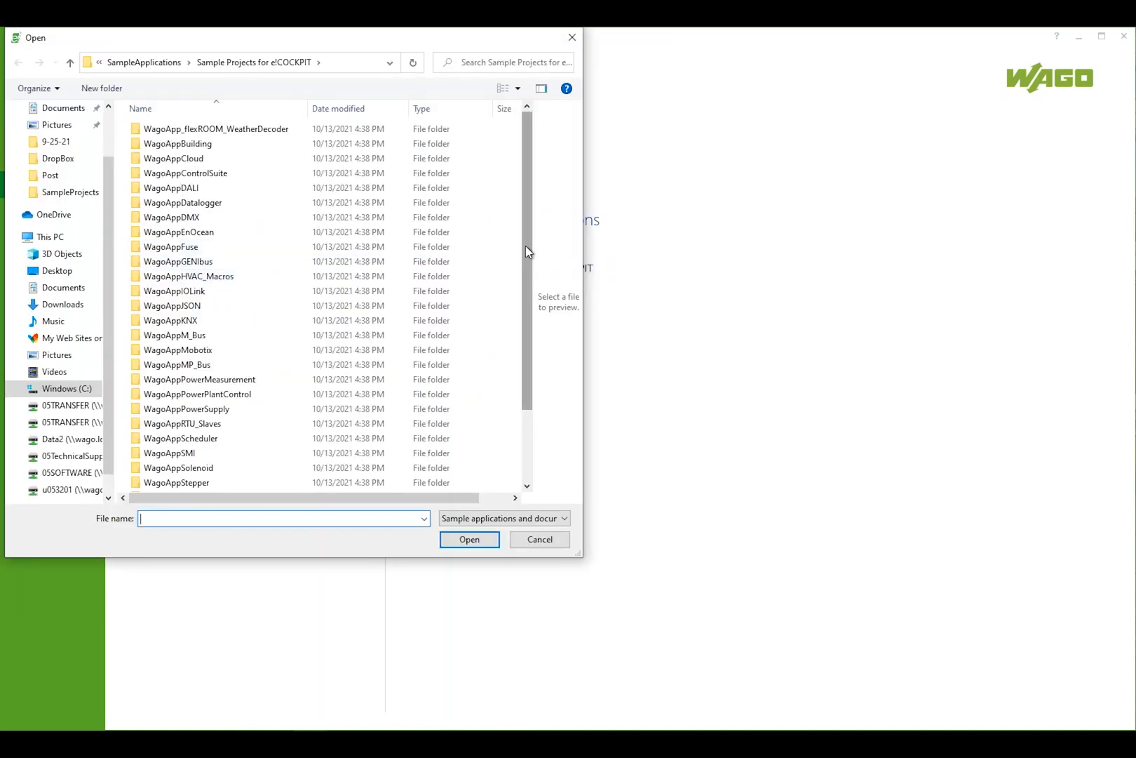
# Browse into WagoAppDatalogger and open WagoApp_1.8.0.x_Datalogger_8212_Example_01 write-protected
pyautogui.scroll(-3)
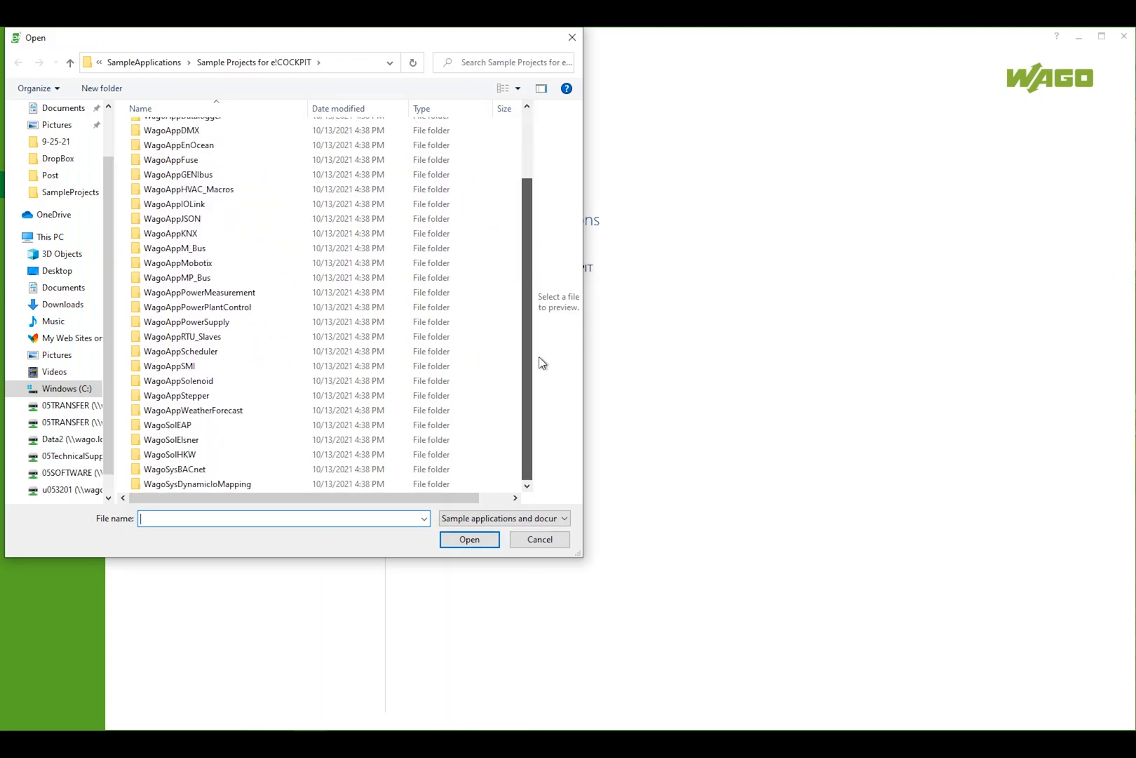
pyautogui.moveTo(540, 345)
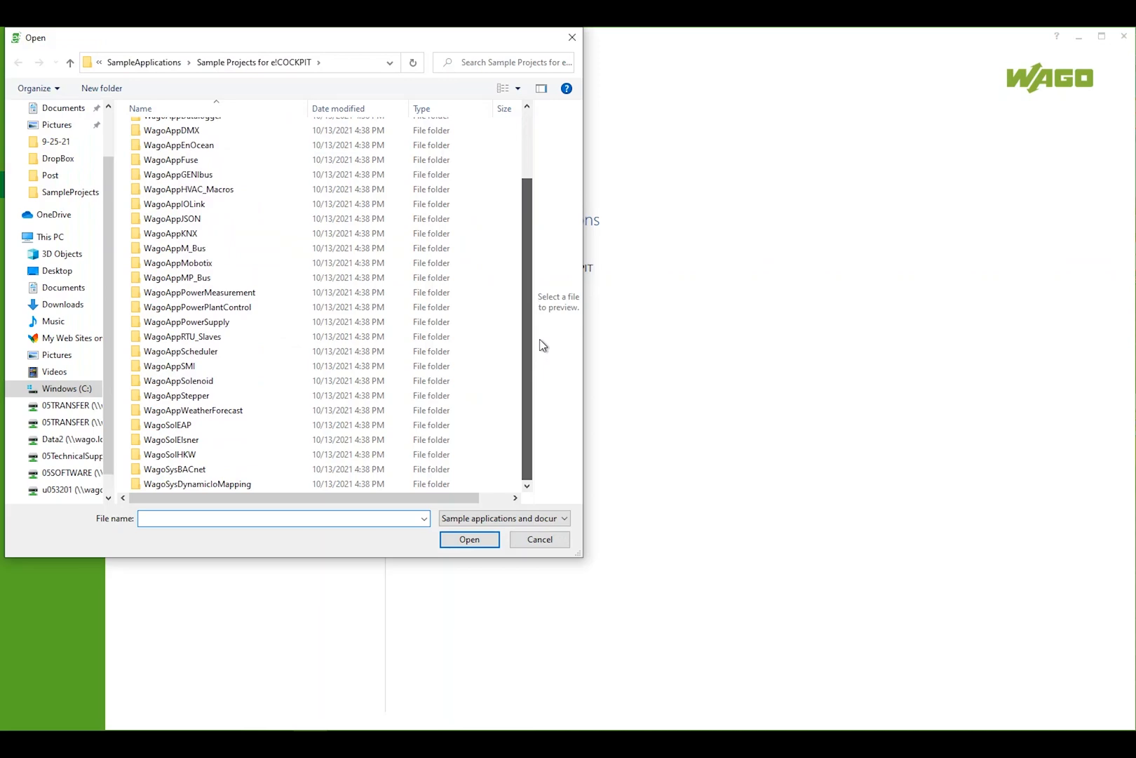
pyautogui.scroll(3)
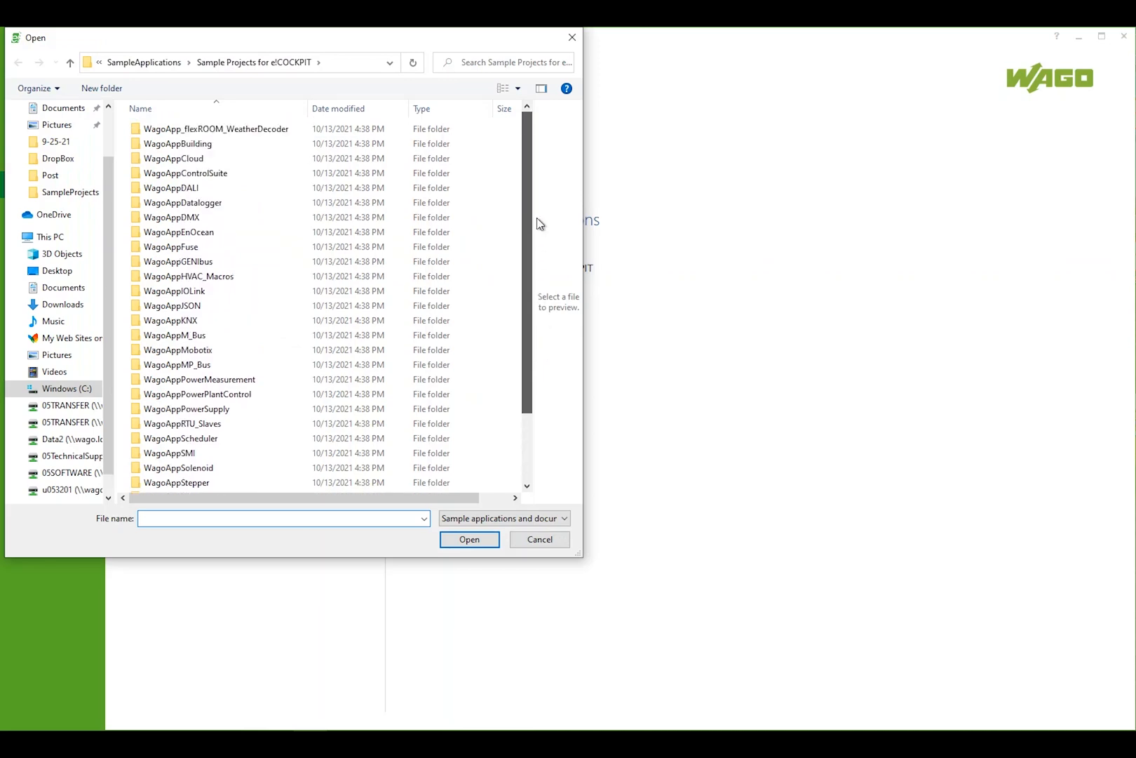
pyautogui.click(468, 538)
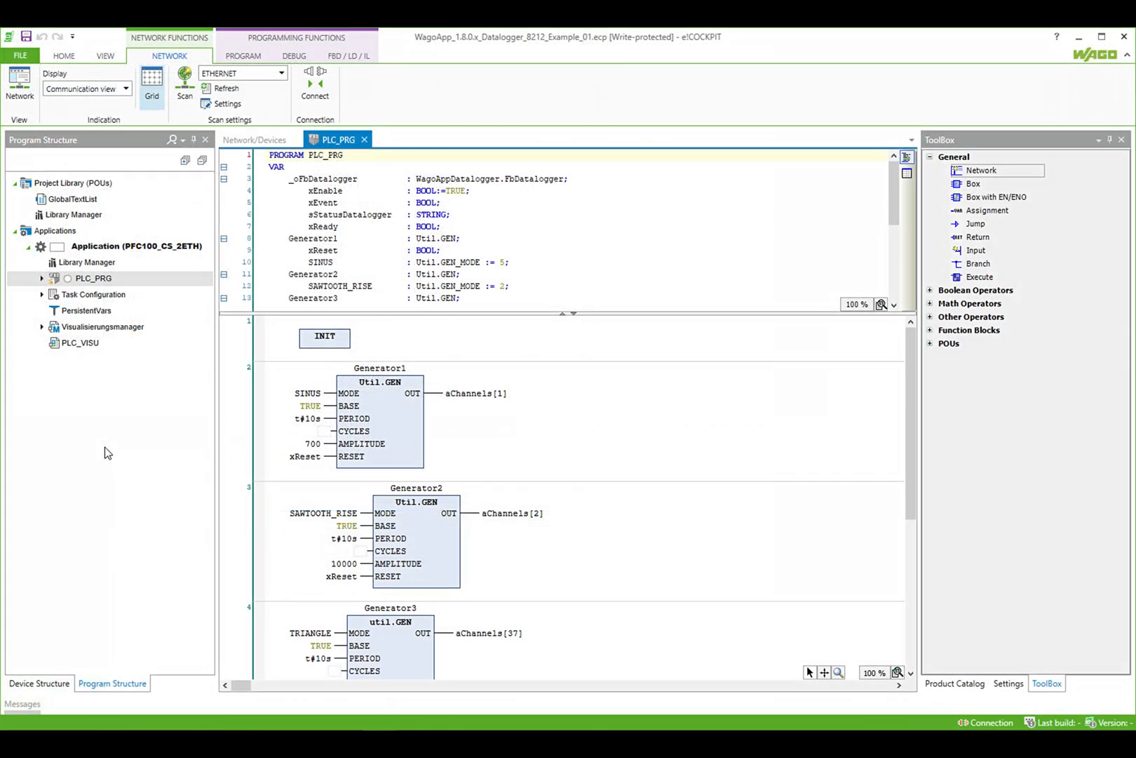